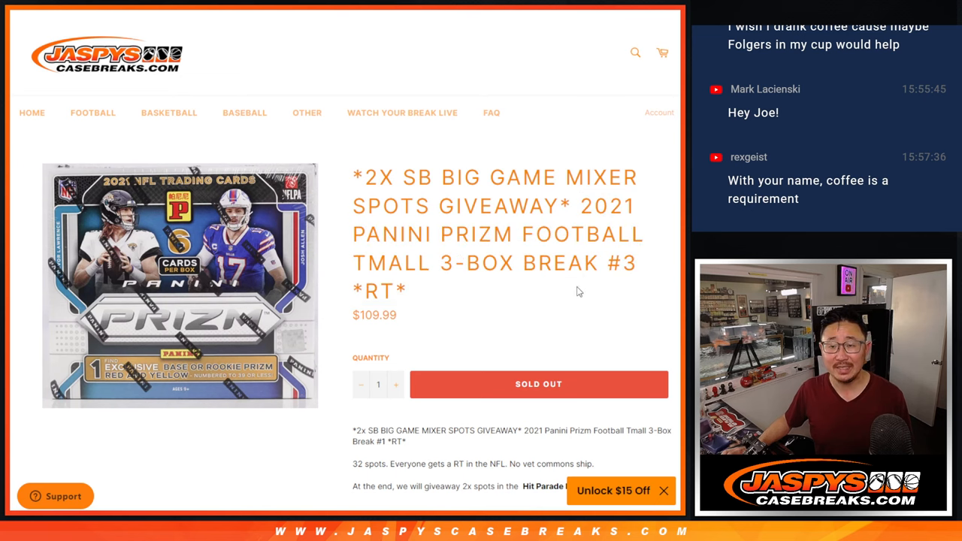
Shuffle the 32 participant entries five times with Randomize and Again! to get their final order
double_click(390, 263)
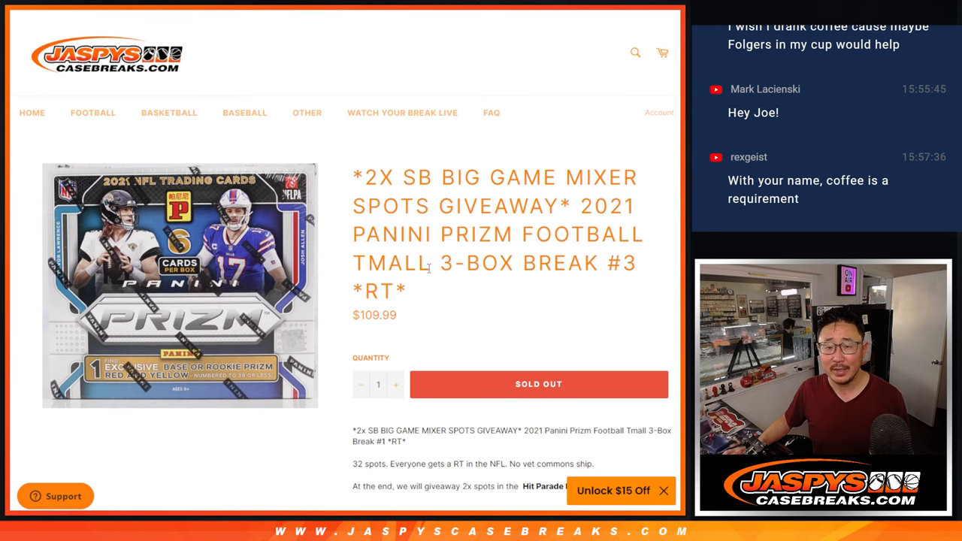
scroll("down", 3)
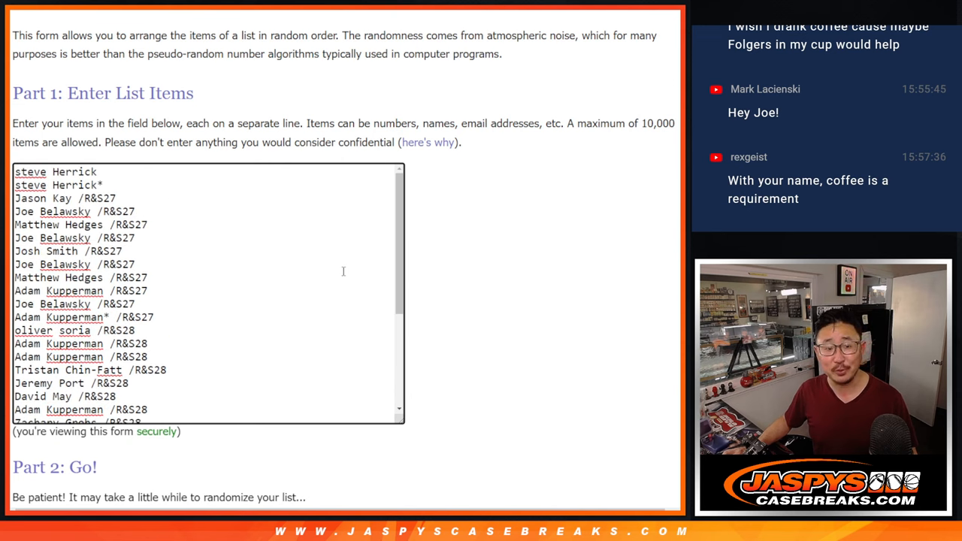
scroll("down", 3)
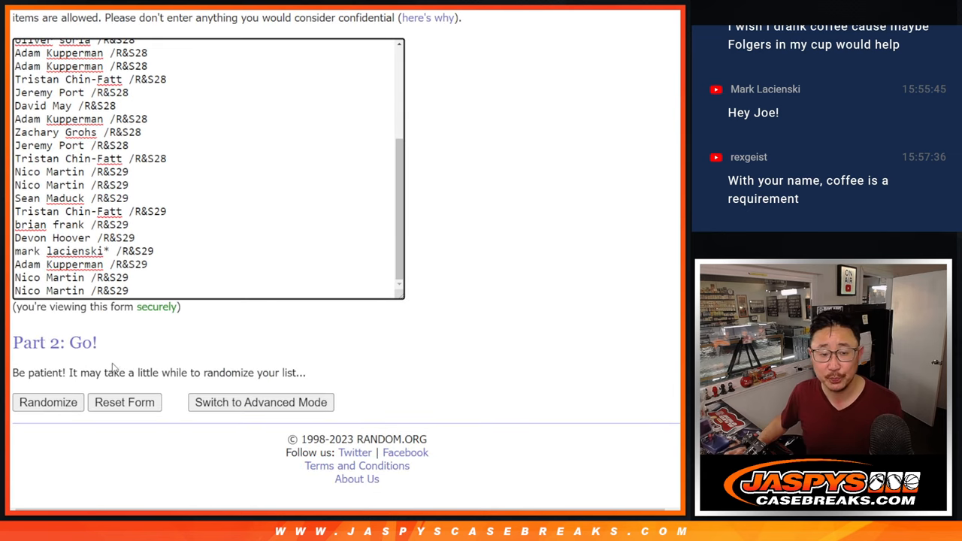
left_click(48, 401)
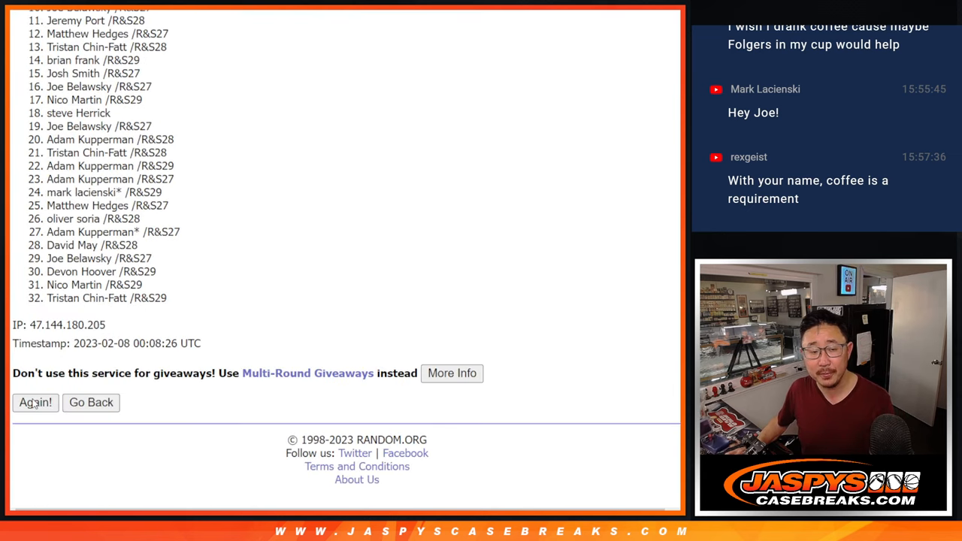
left_click(36, 402)
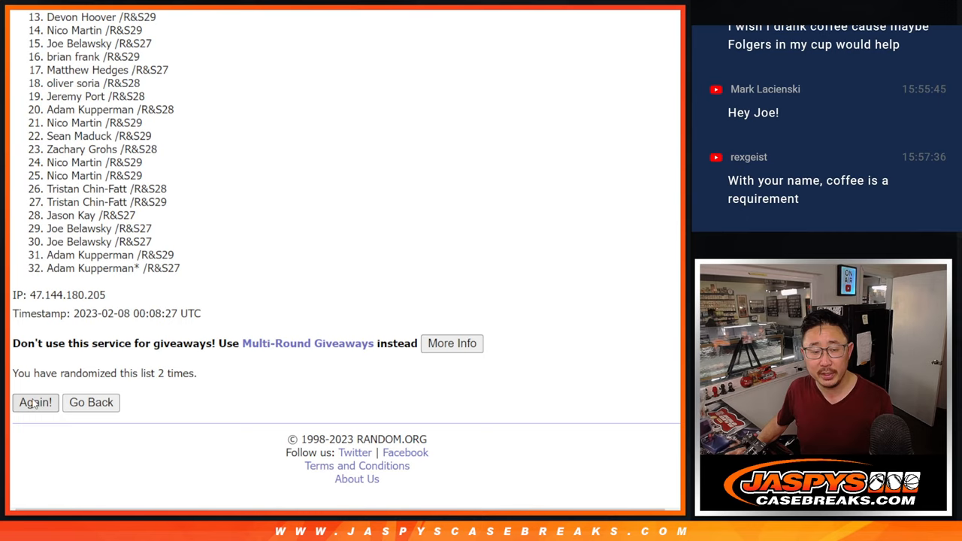
left_click(35, 402)
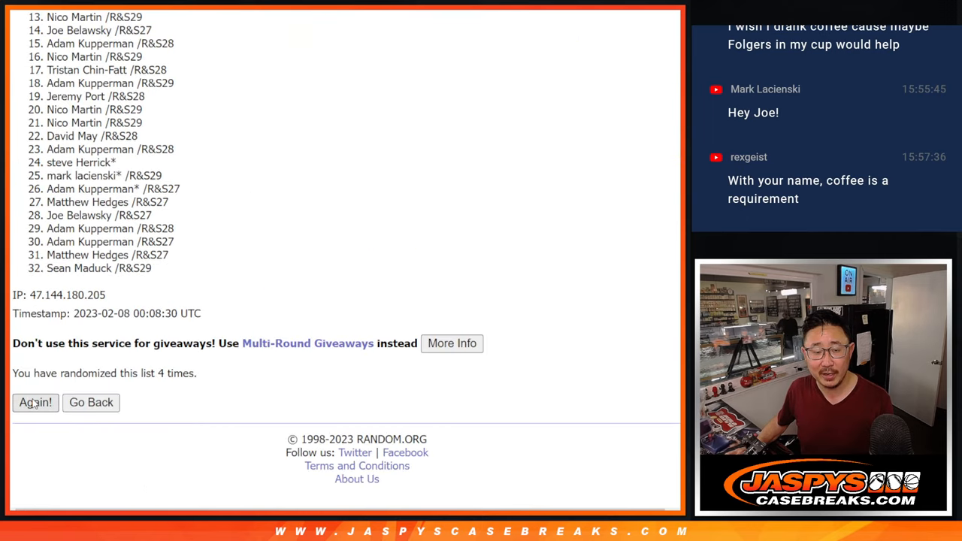
left_click(35, 402)
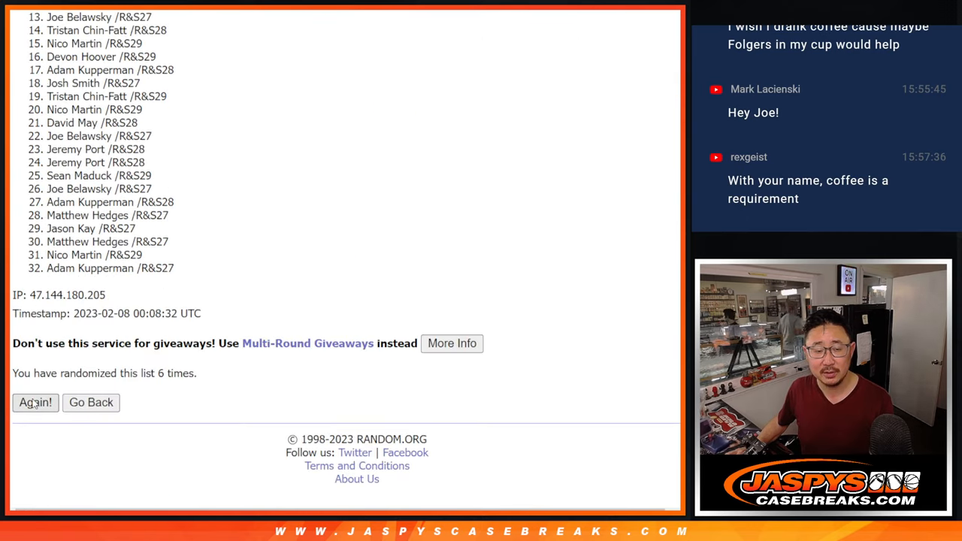
left_click(35, 402)
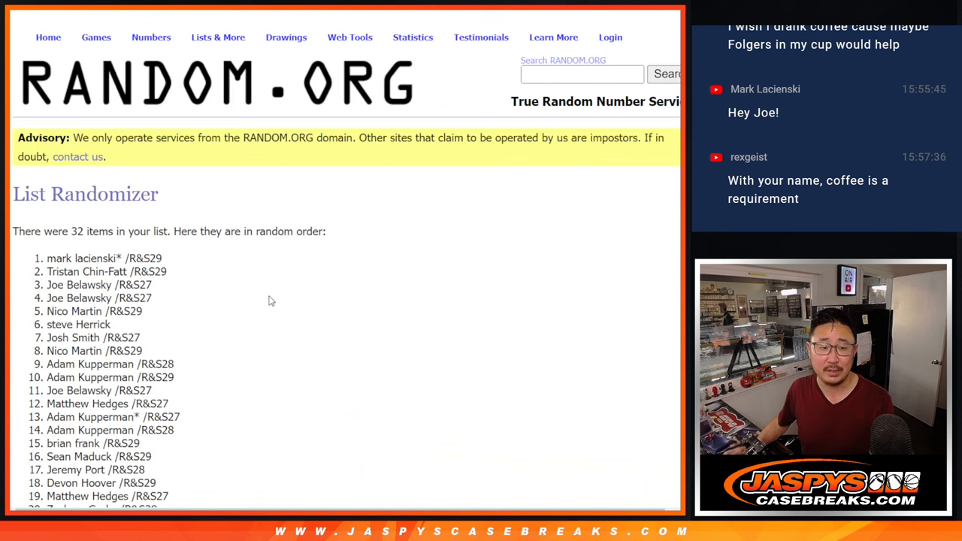
scroll("down", 3)
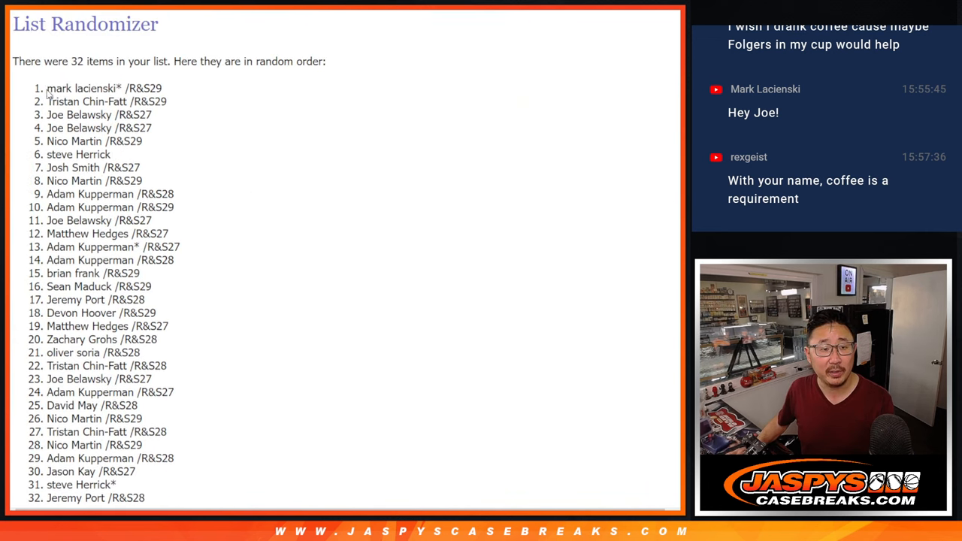
scroll("down", 3)
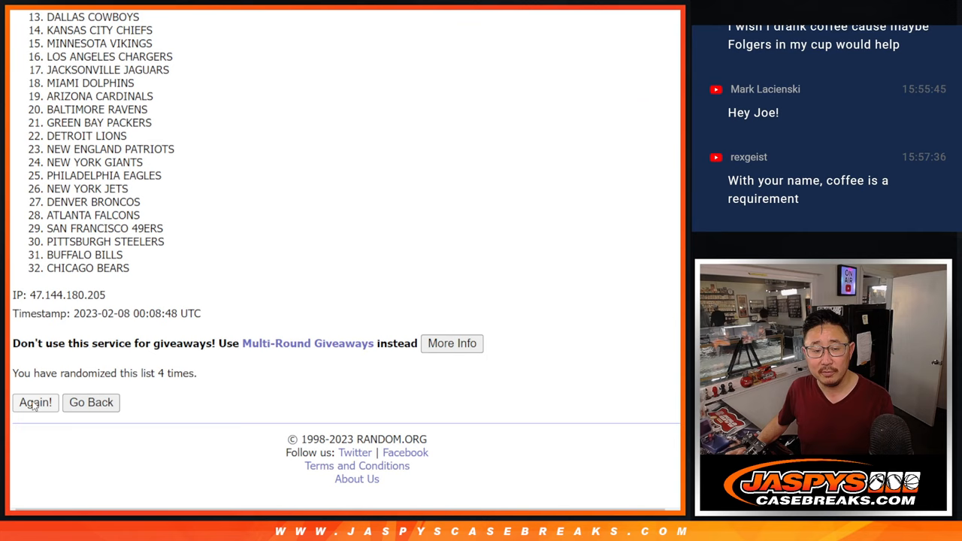
Re-shuffle the 32 NFL teams until the final order lists New York Jets first and Detroit Lions last
left_click(34, 402)
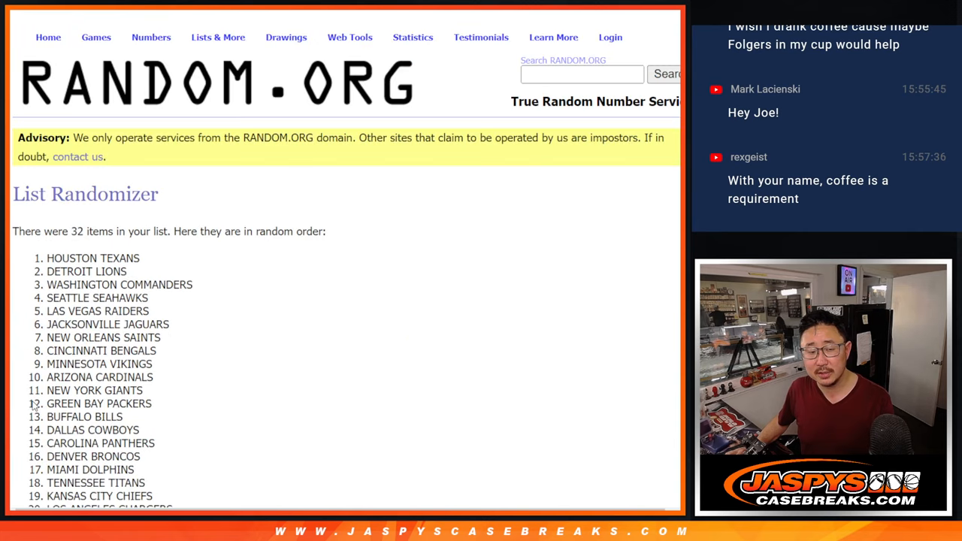
scroll("down", 3)
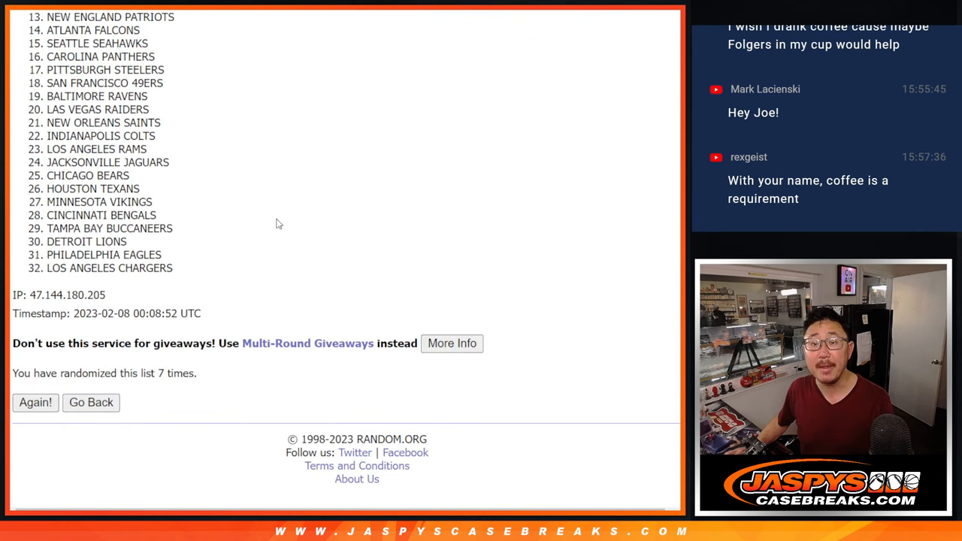
left_click(35, 402)
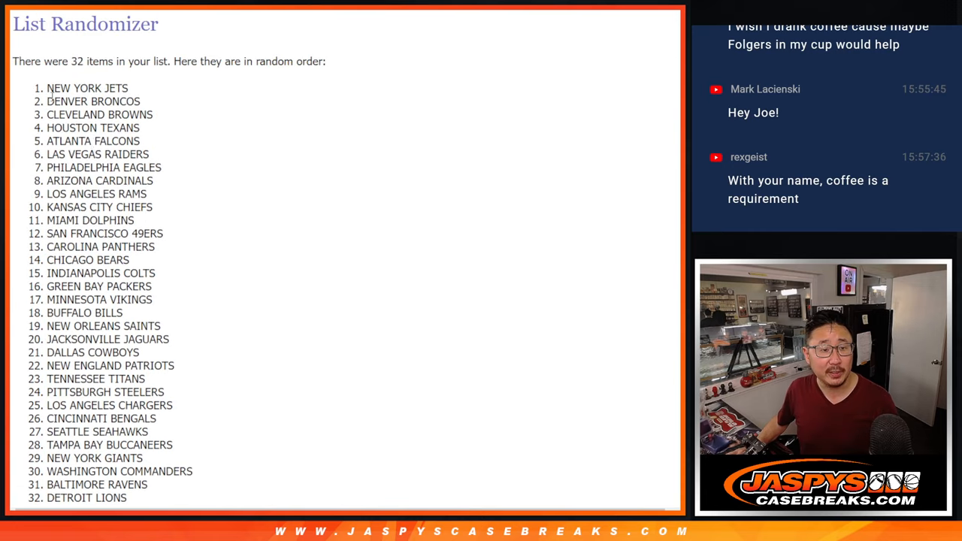
scroll("down", 3)
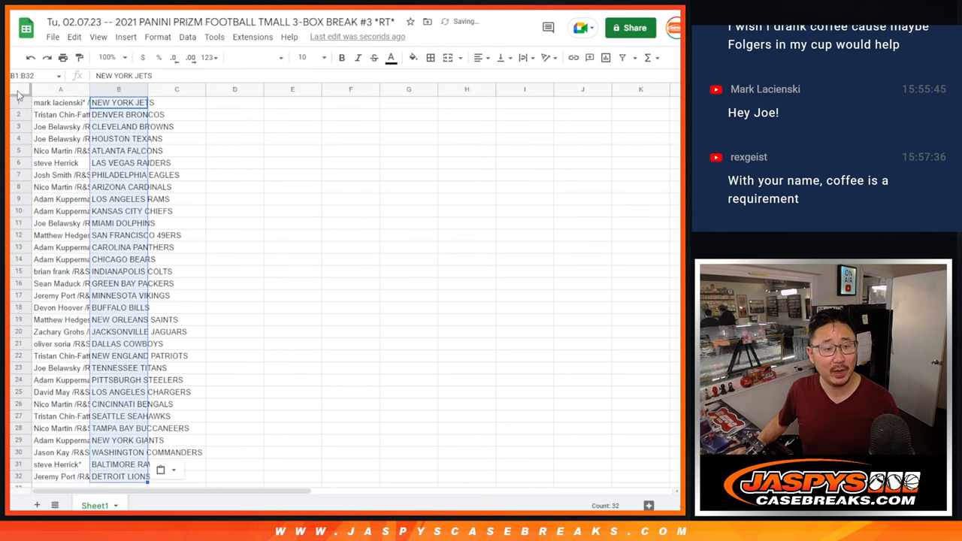
Apply the Cairo font at size 12 to all cells of the name–team sheet
left_click(251, 57)
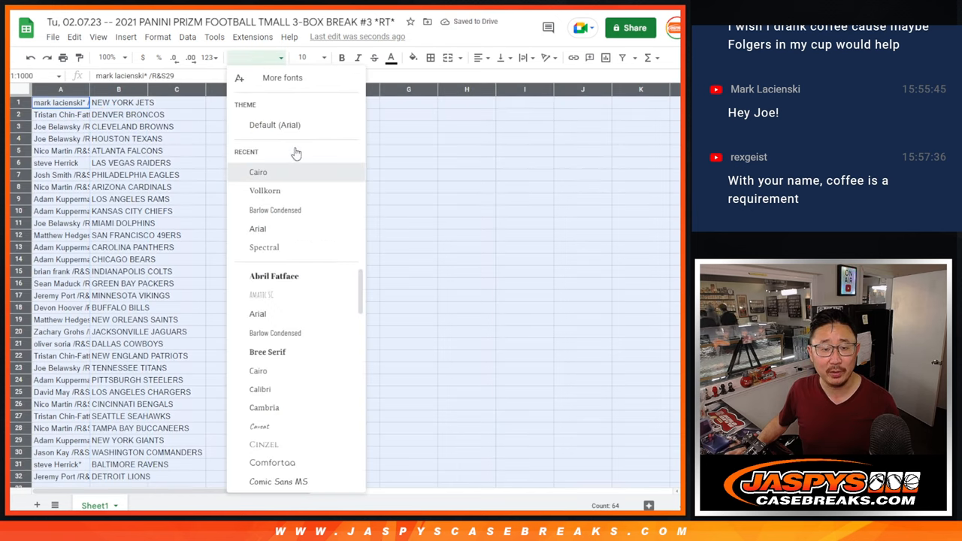
left_click(258, 172)
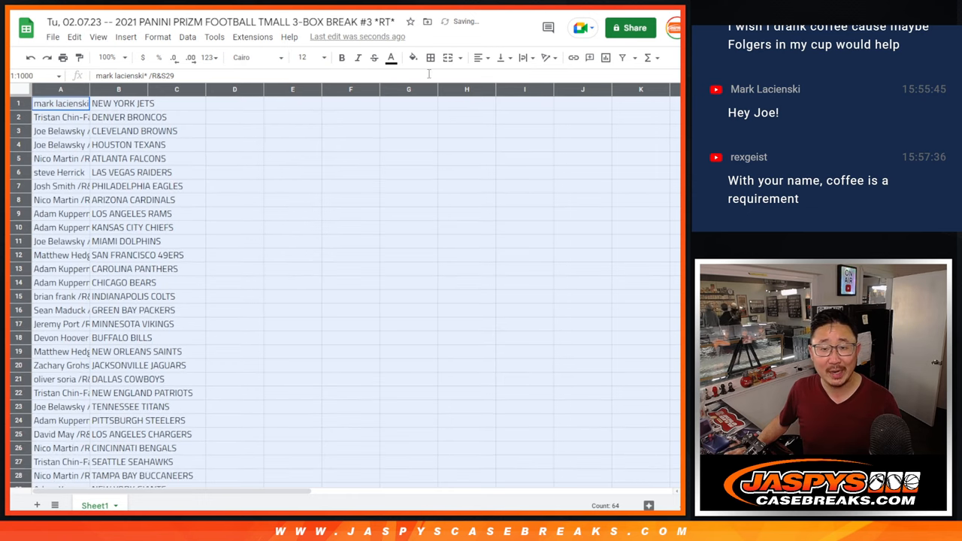
left_click(109, 57)
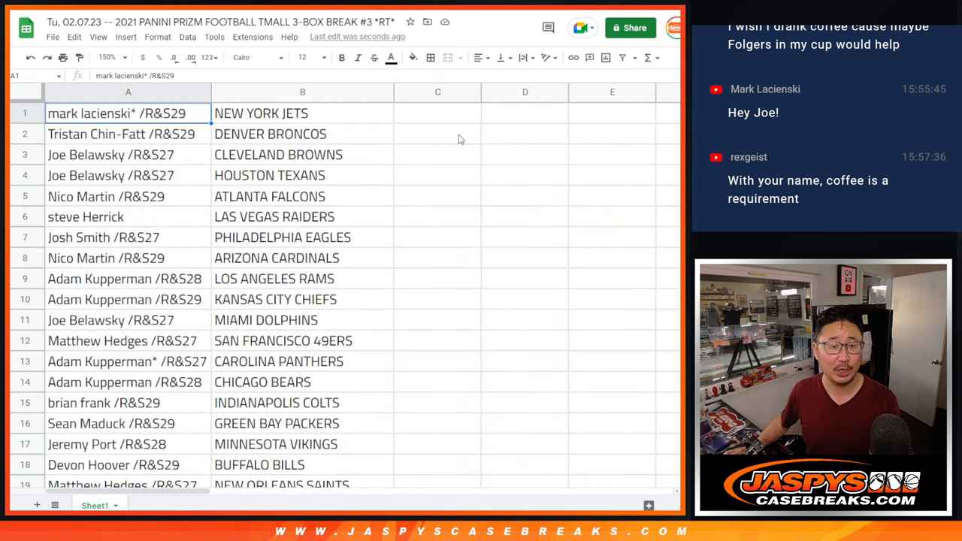
left_click(128, 134)
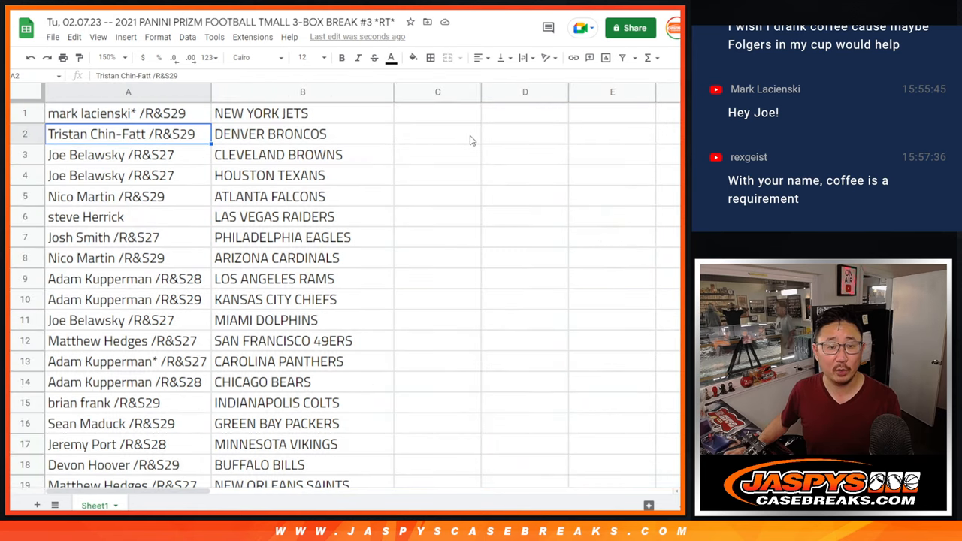
left_click(128, 196)
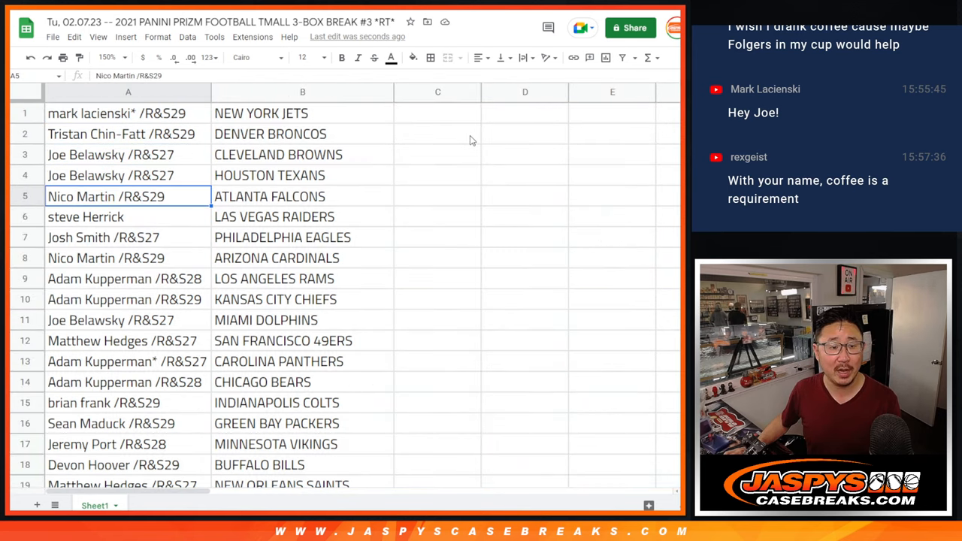
left_click(106, 258)
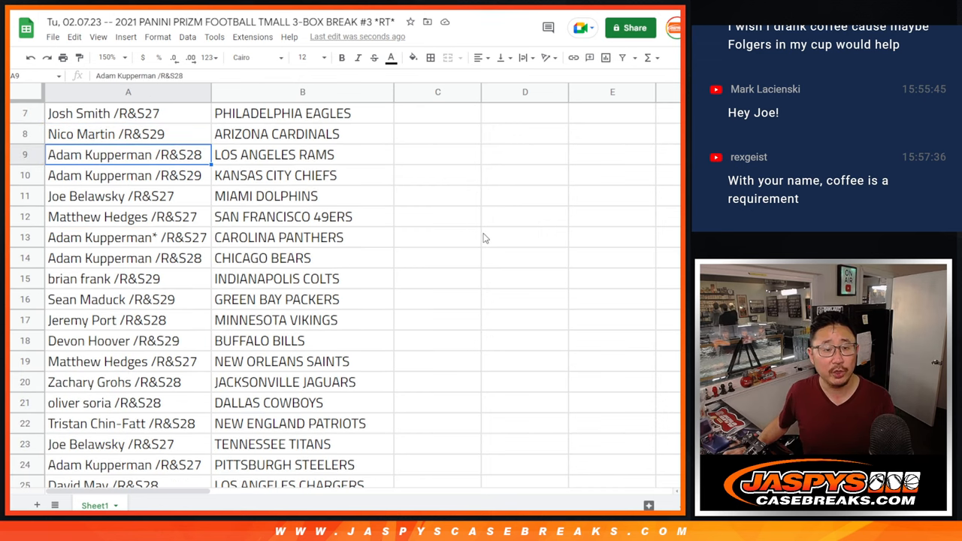
left_click(128, 237)
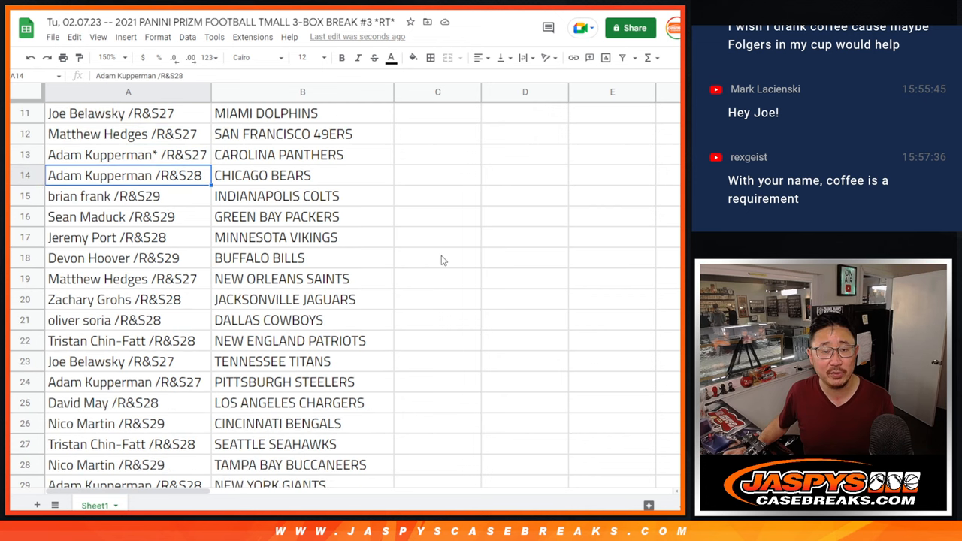
left_click(106, 237)
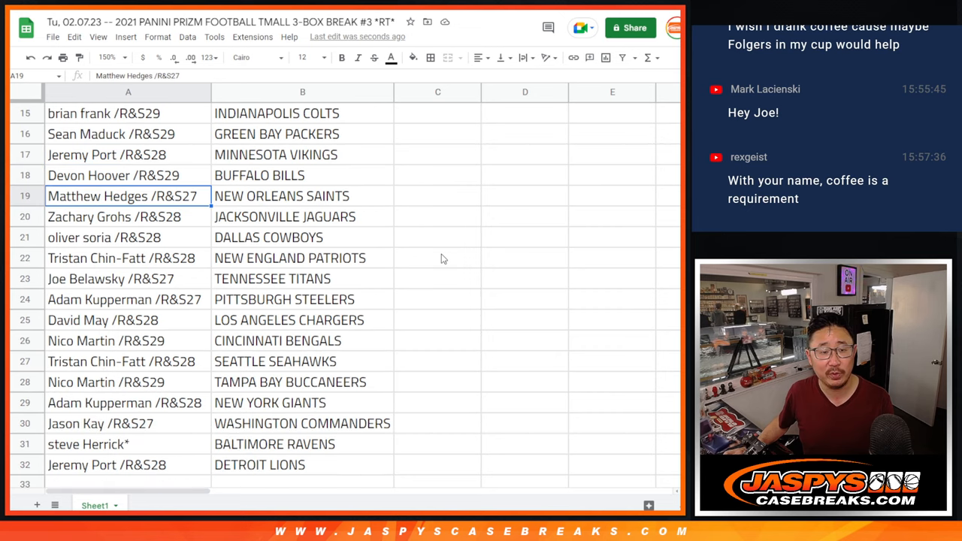
scroll("down", 3)
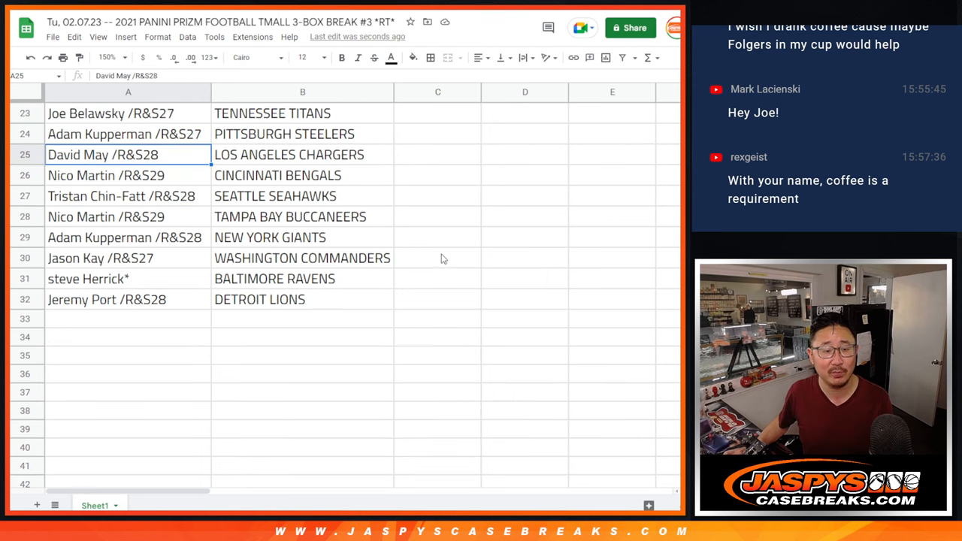
left_click(127, 217)
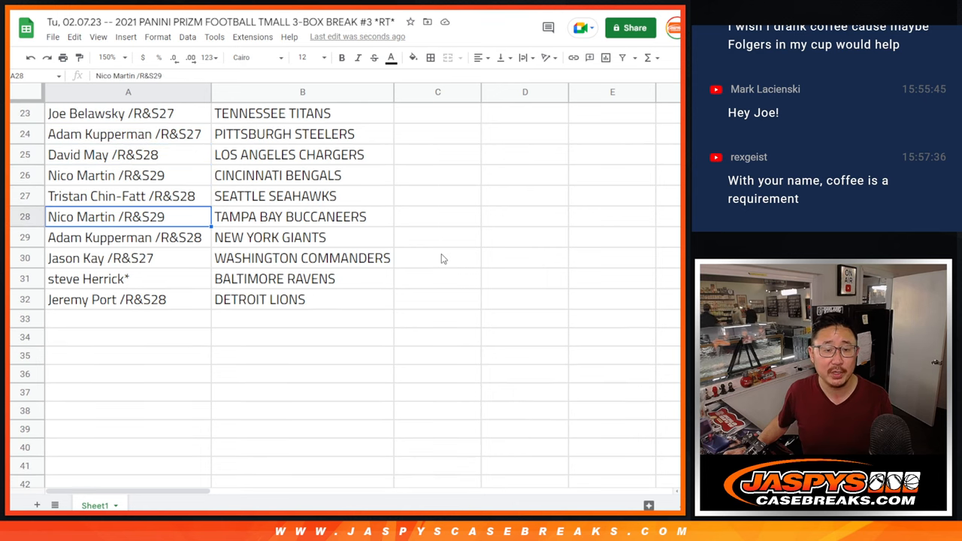
left_click(99, 257)
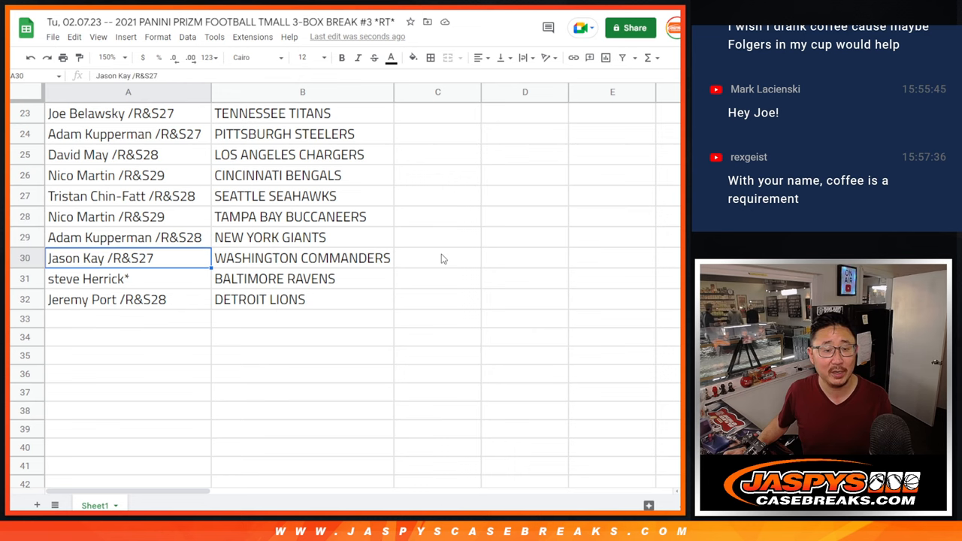
left_click(107, 299)
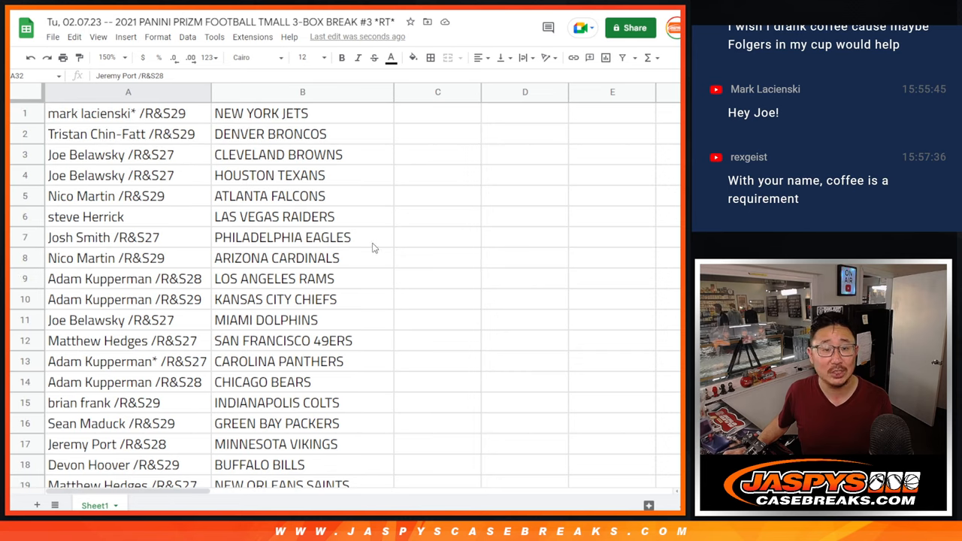
left_click(109, 57)
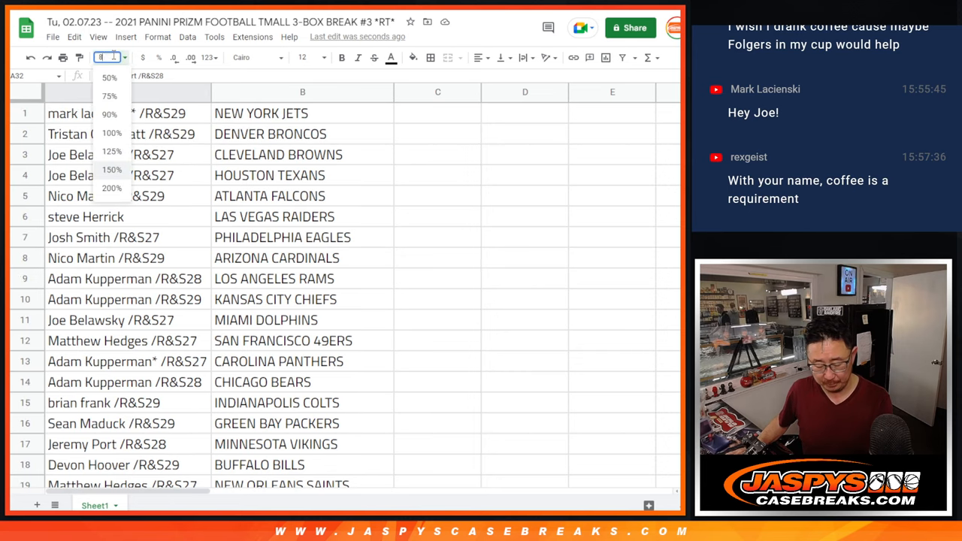
Sort the A1:B32 name–team pairs alphabetically by team, Arizona Cardinals first
right_click(156, 89)
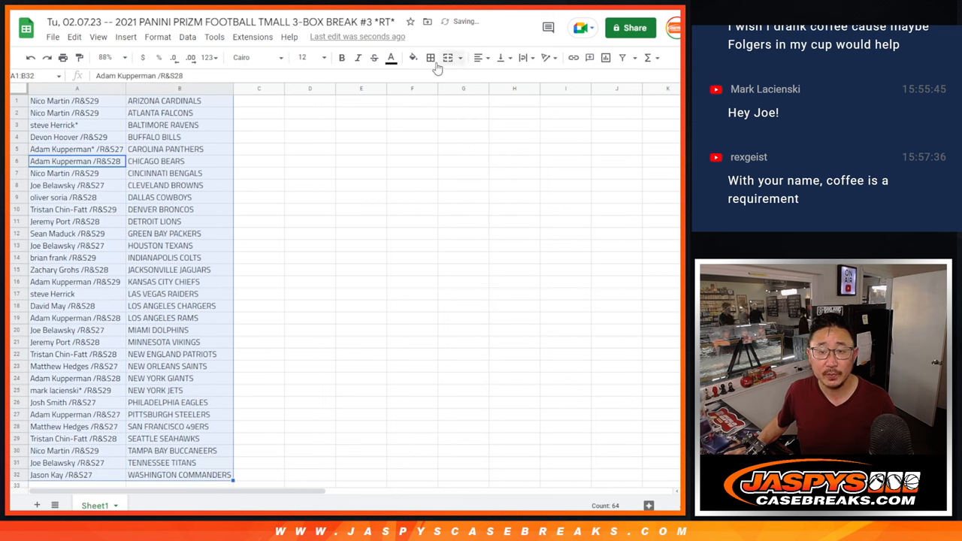
left_click(430, 57)
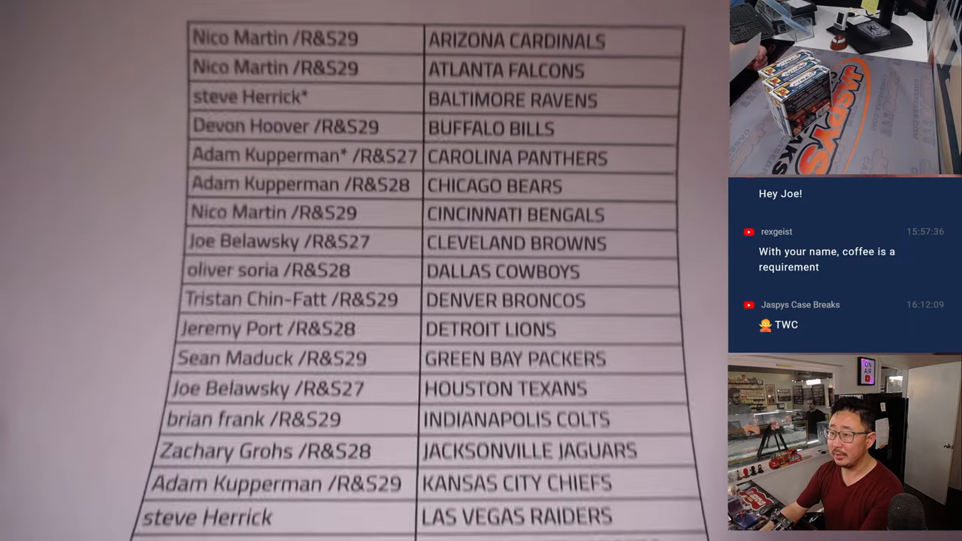
Show the printed team-sorted name and team list under the overhead camera
scroll("down", 3)
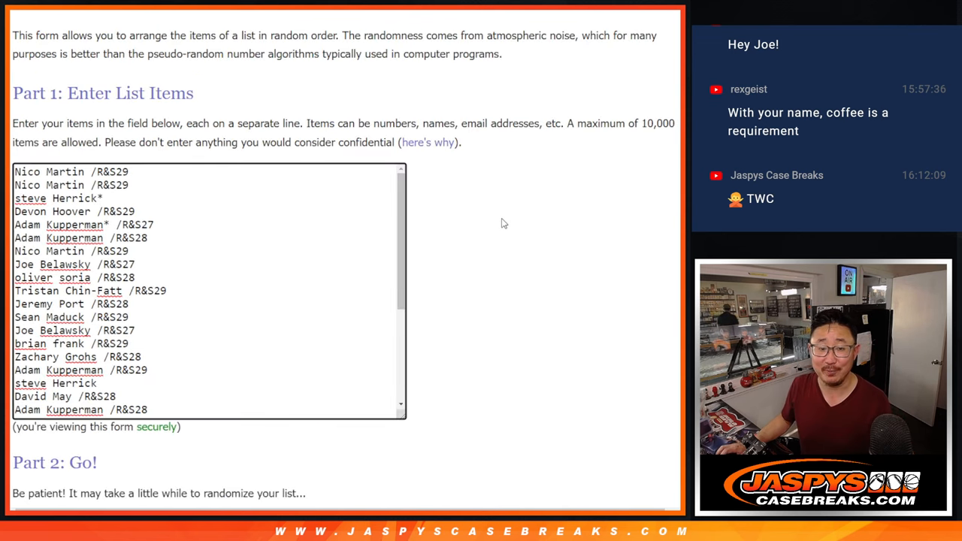
Randomize the 32 participant names for the giveaway draw and view the shuffled order
scroll("down", 3)
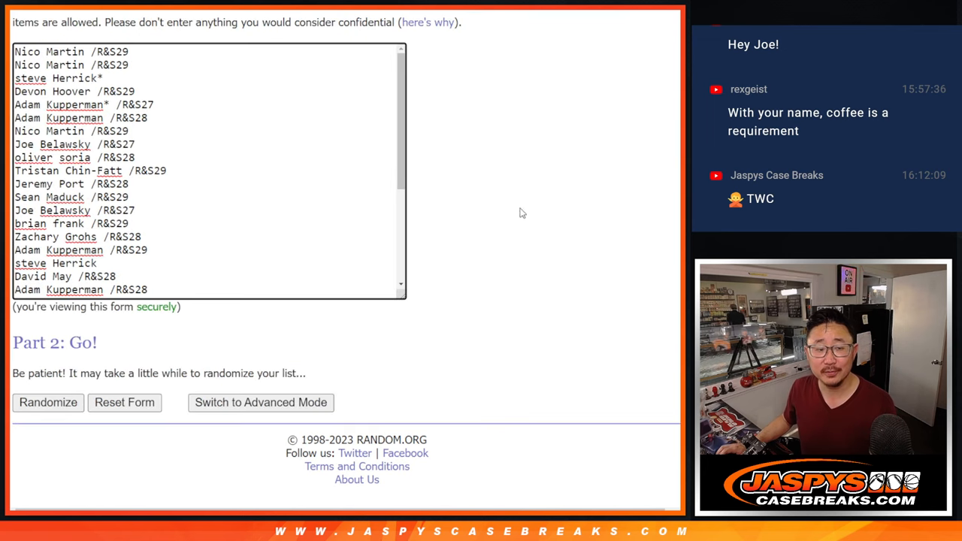
left_click(47, 401)
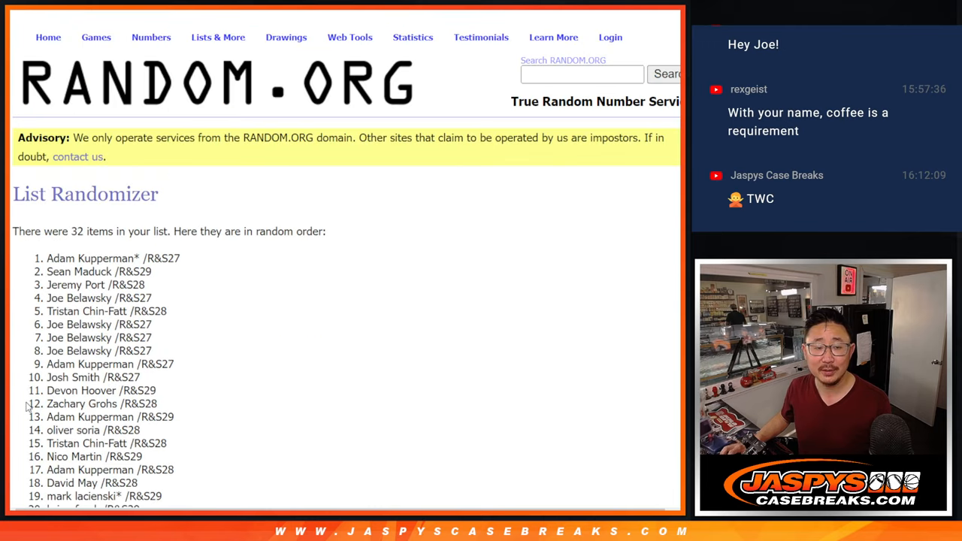
scroll("down", 3)
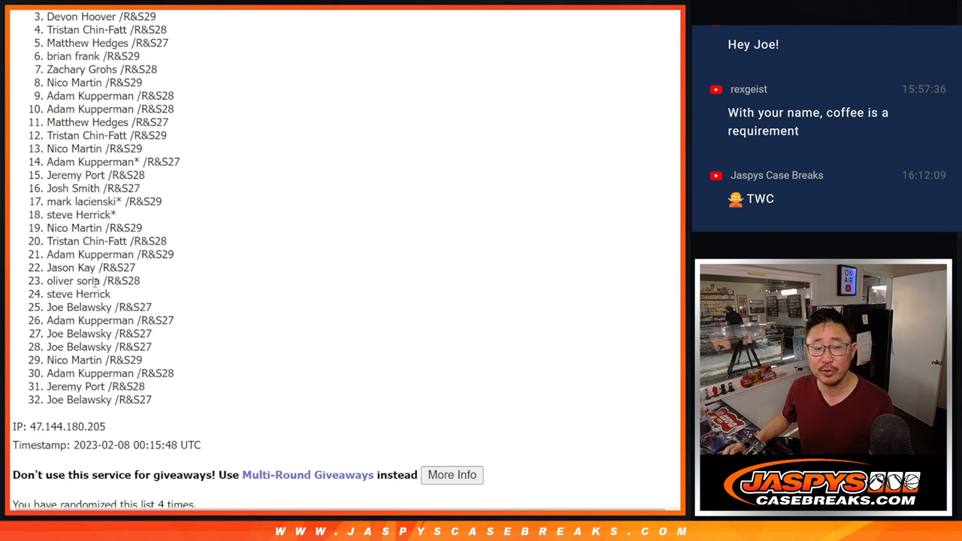
mouse_move(537, 243)
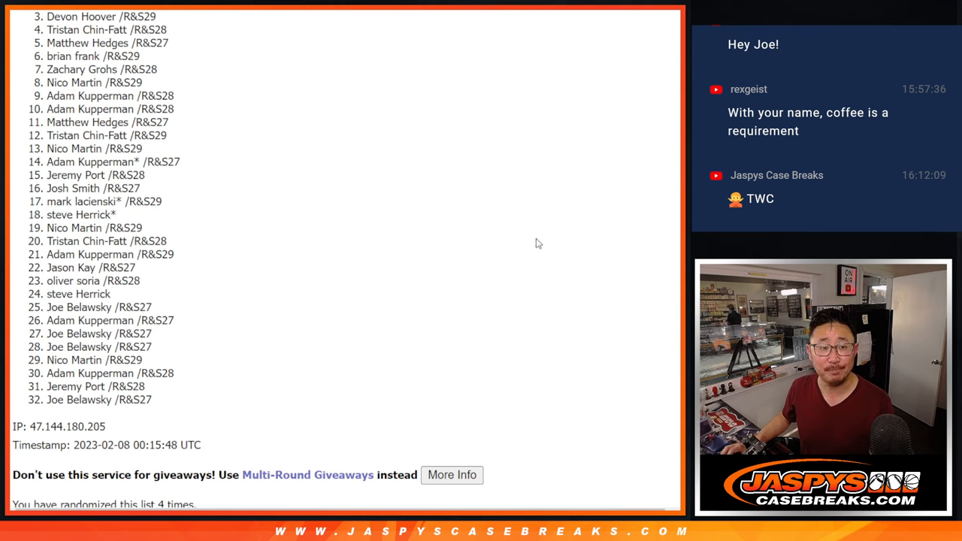
mouse_move(555, 238)
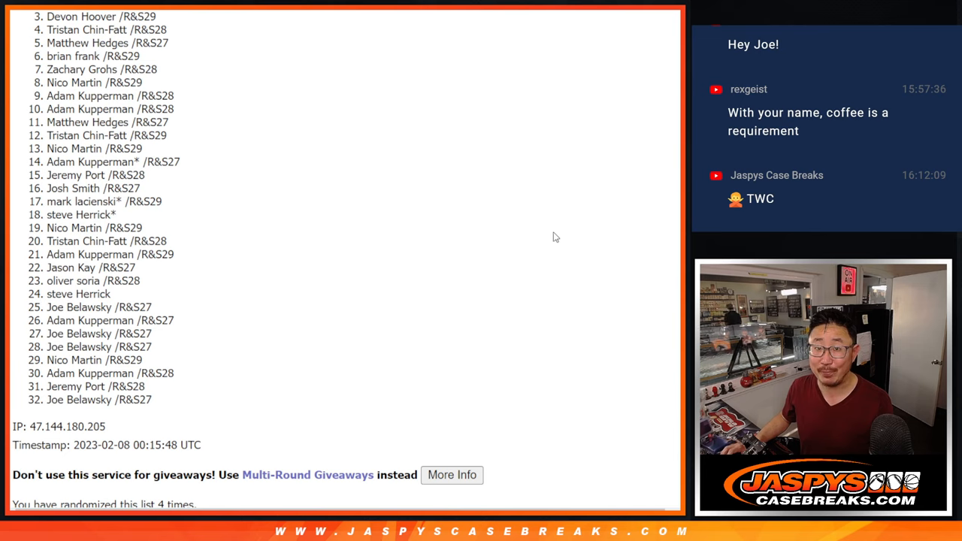